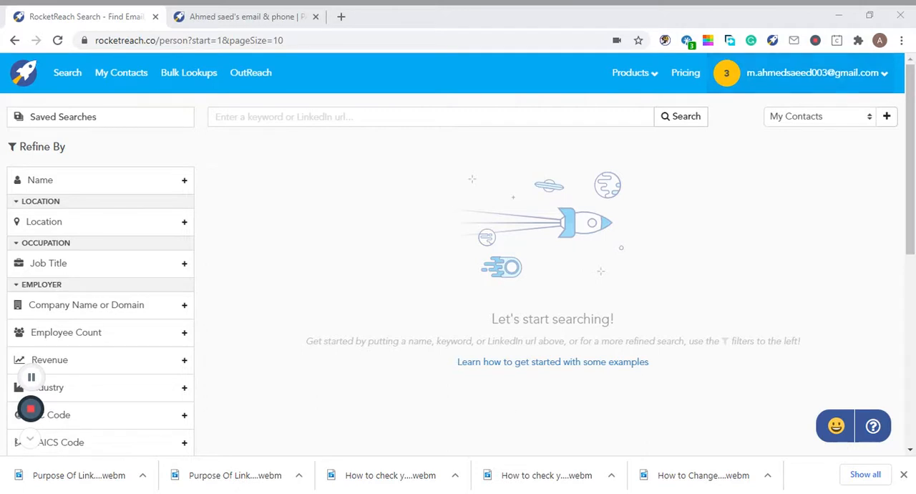
pyautogui.click(430, 116)
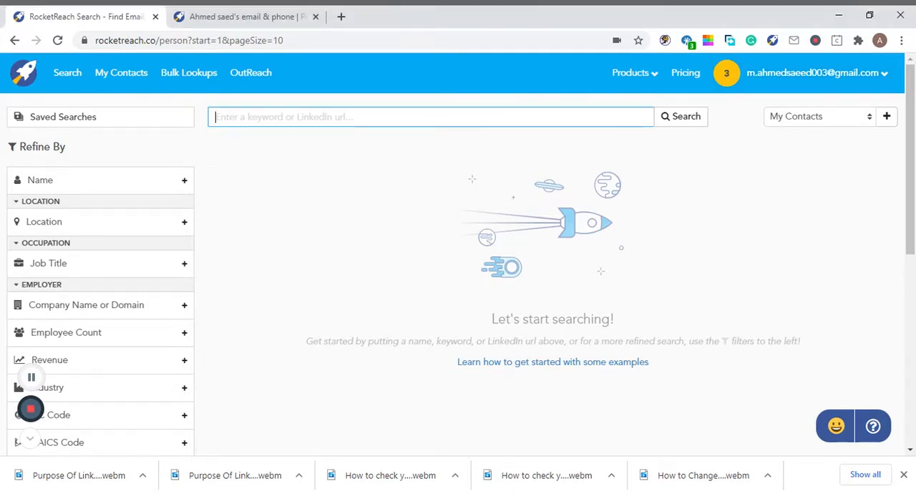
pyautogui.write('ahmed saeed')
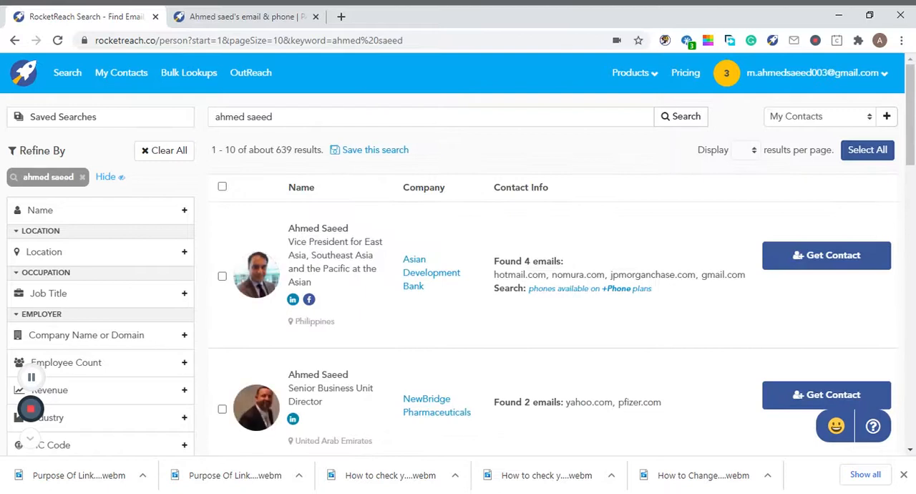
pyautogui.moveTo(520, 250)
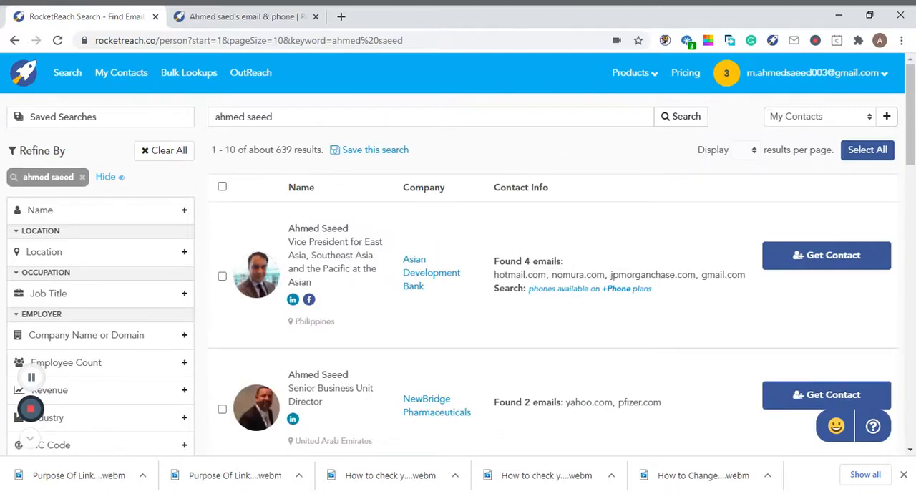
pyautogui.scroll(-3)
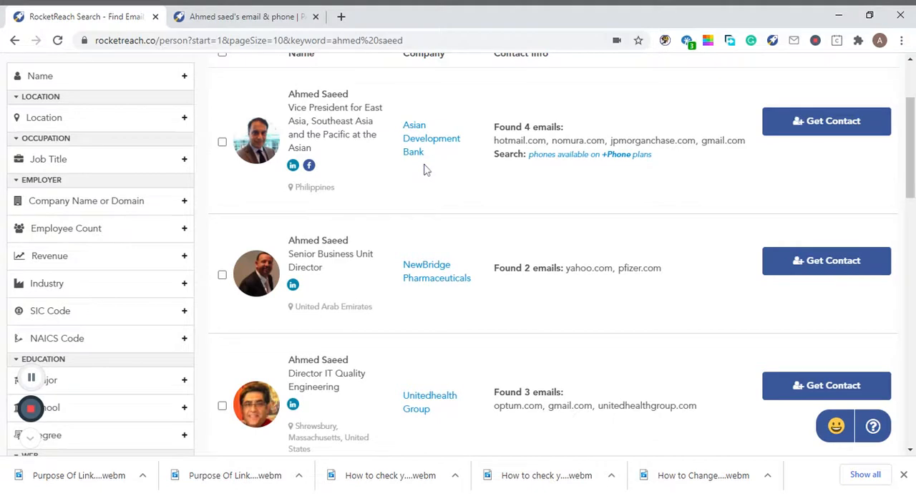
pyautogui.scroll(3)
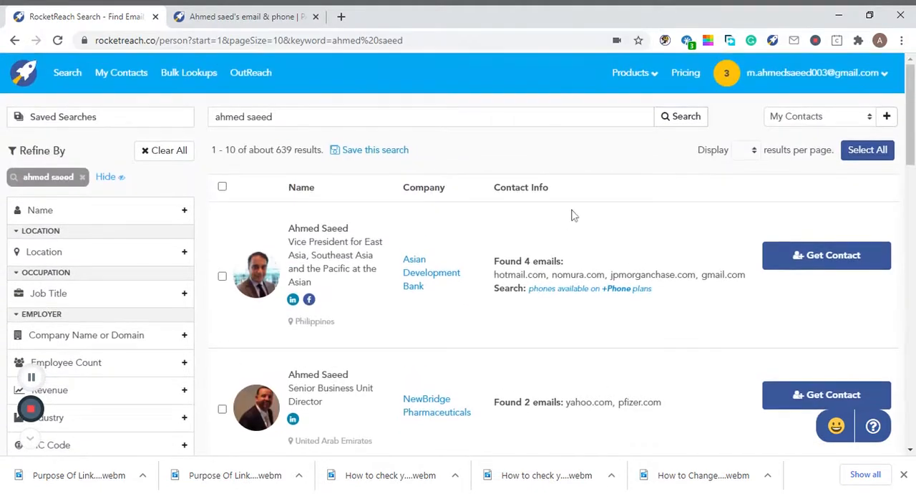